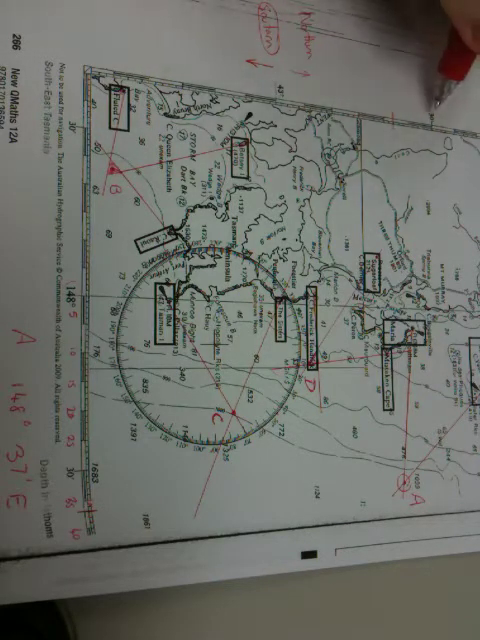
pyautogui.moveTo(440, 60)
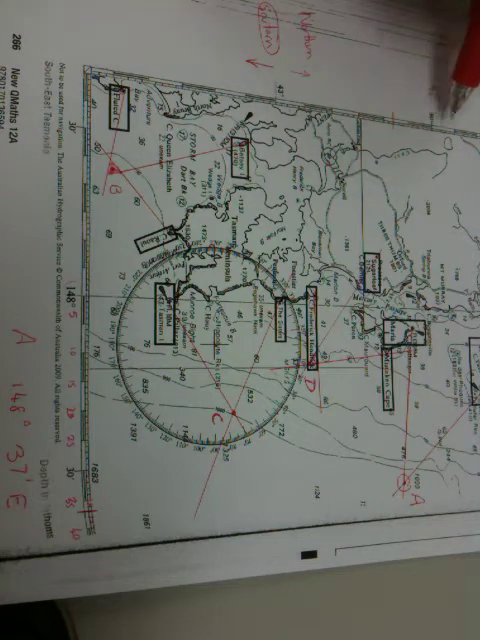